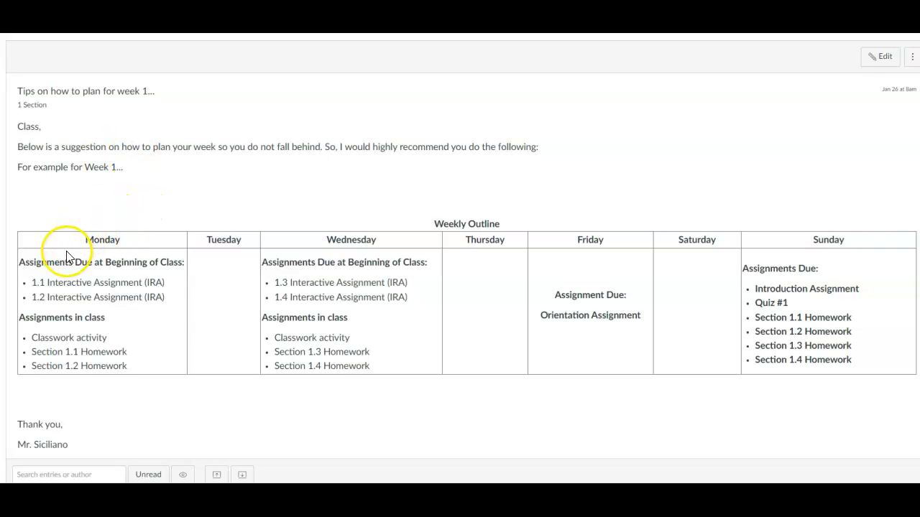
mouse_move(94, 279)
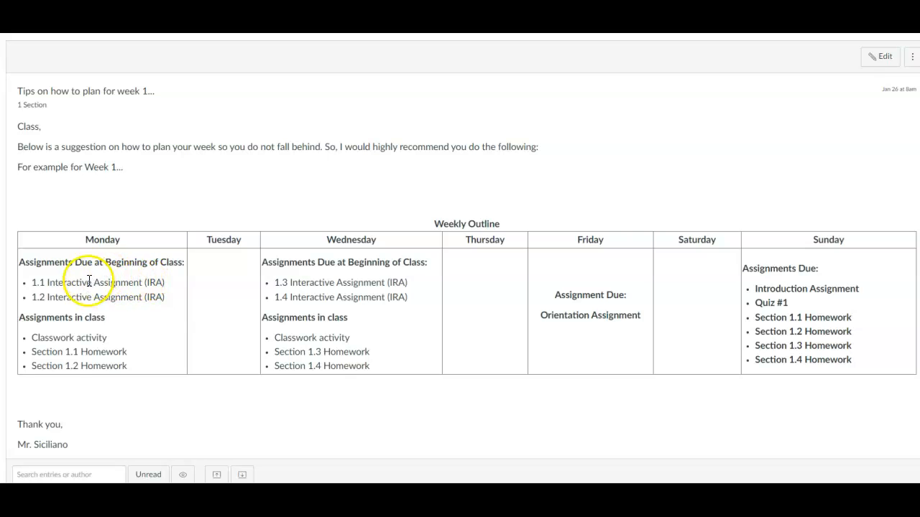
mouse_move(115, 293)
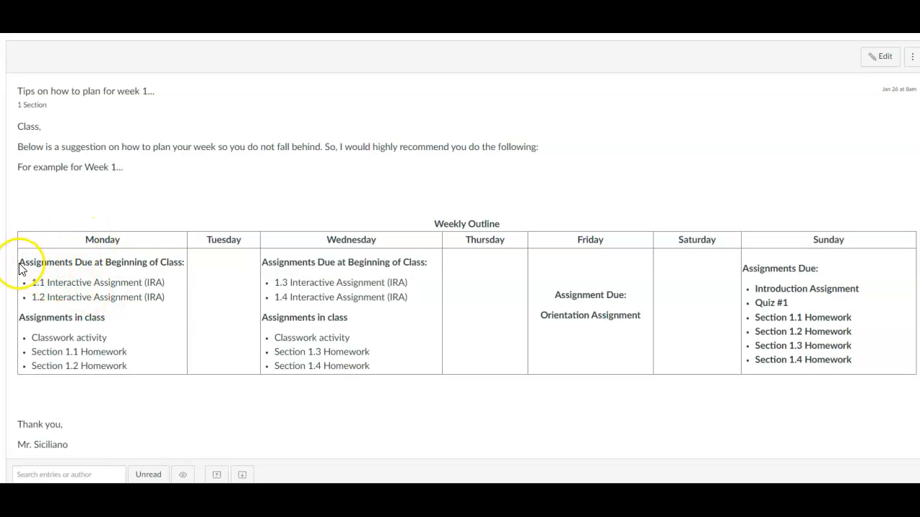
mouse_move(166, 270)
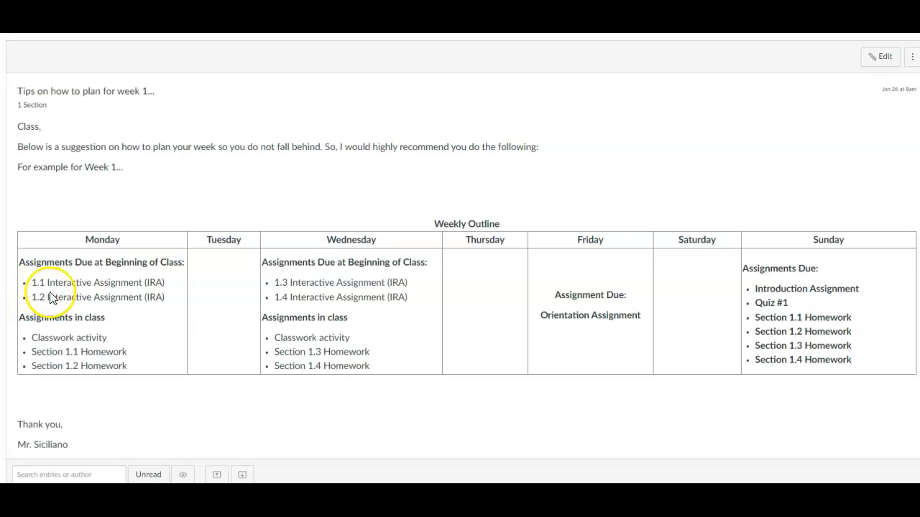
mouse_move(147, 296)
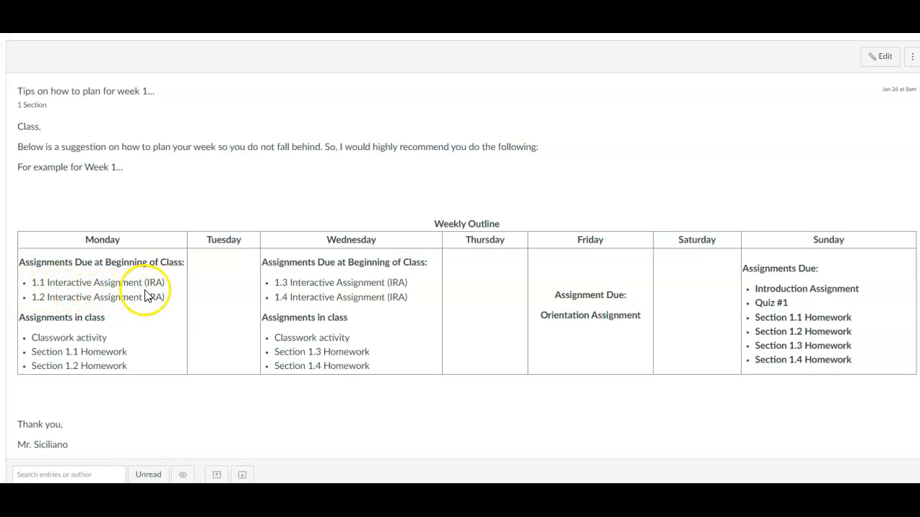
mouse_move(101, 319)
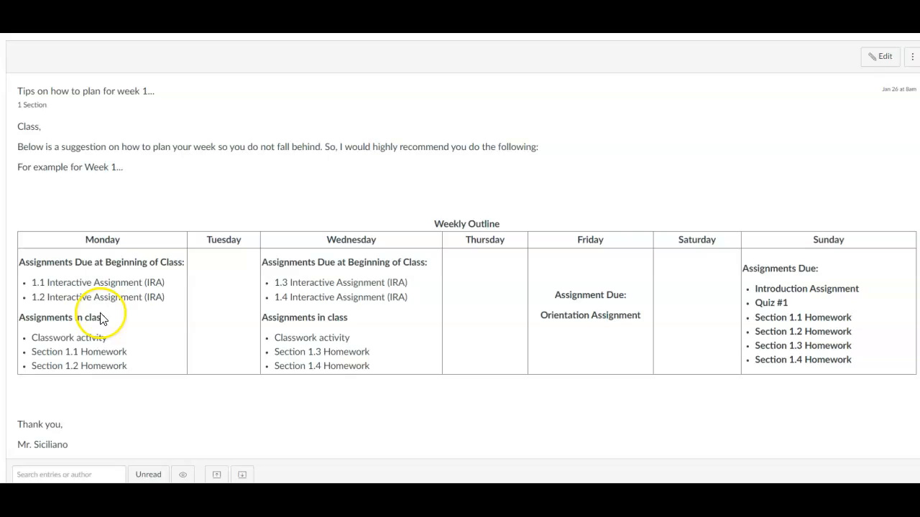
mouse_move(37, 324)
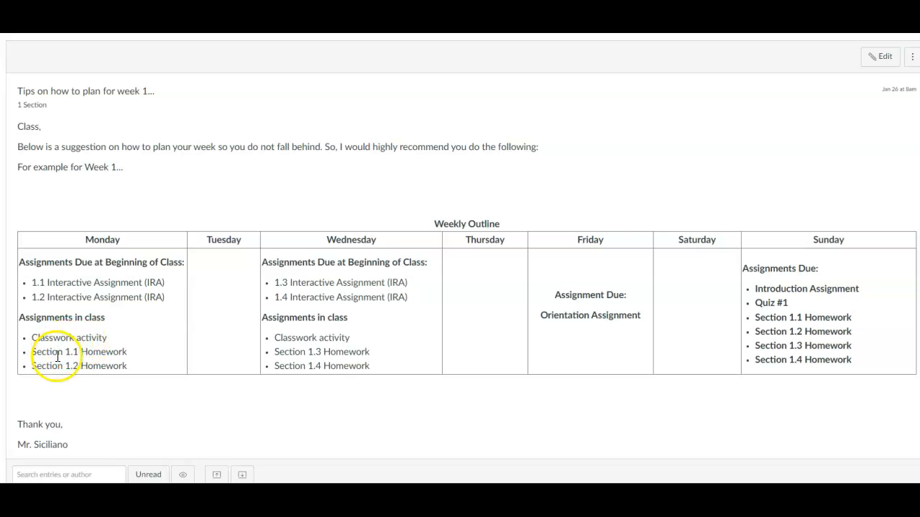
mouse_move(94, 354)
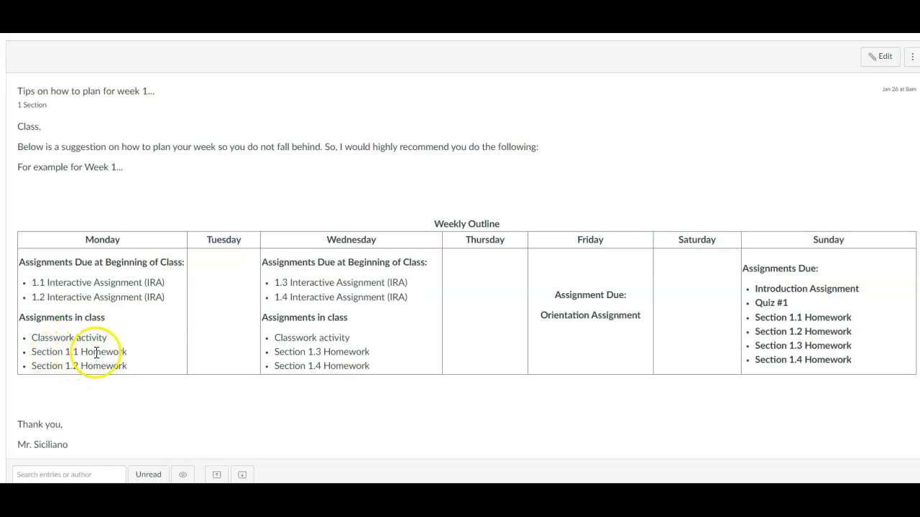
mouse_move(89, 367)
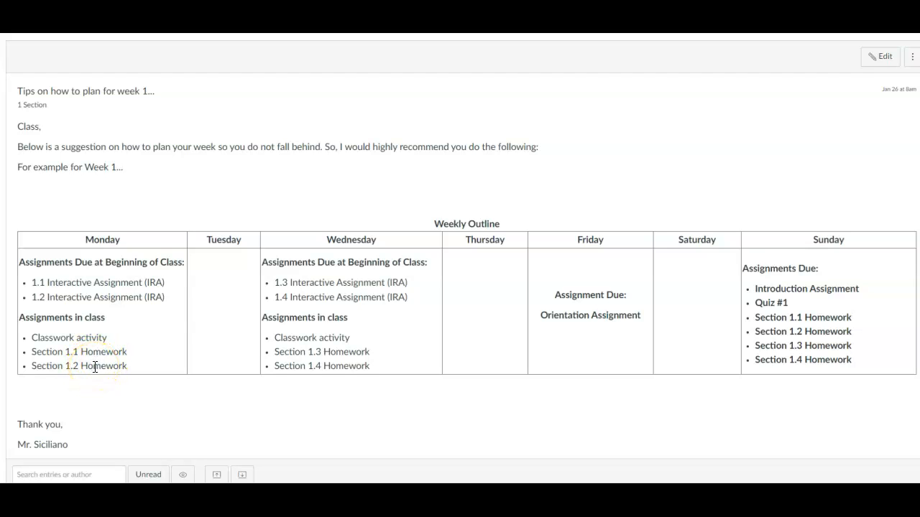
mouse_move(332, 239)
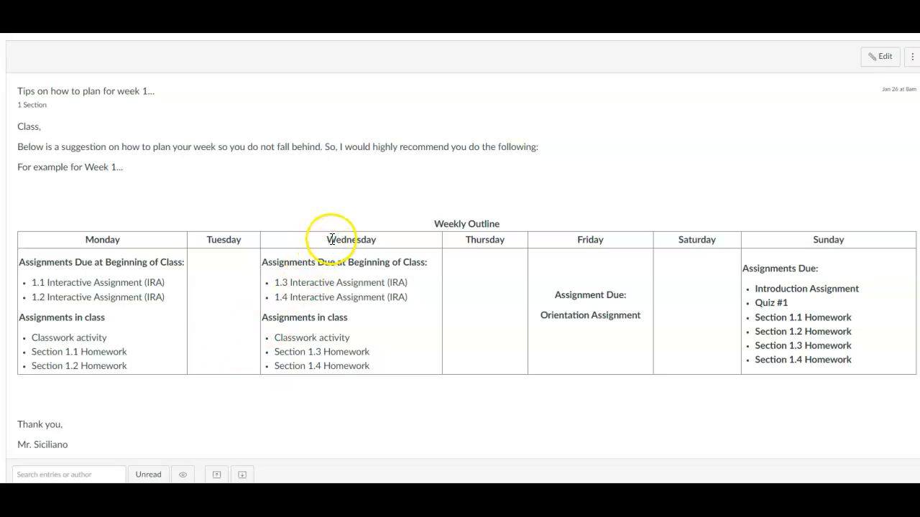
mouse_move(300, 270)
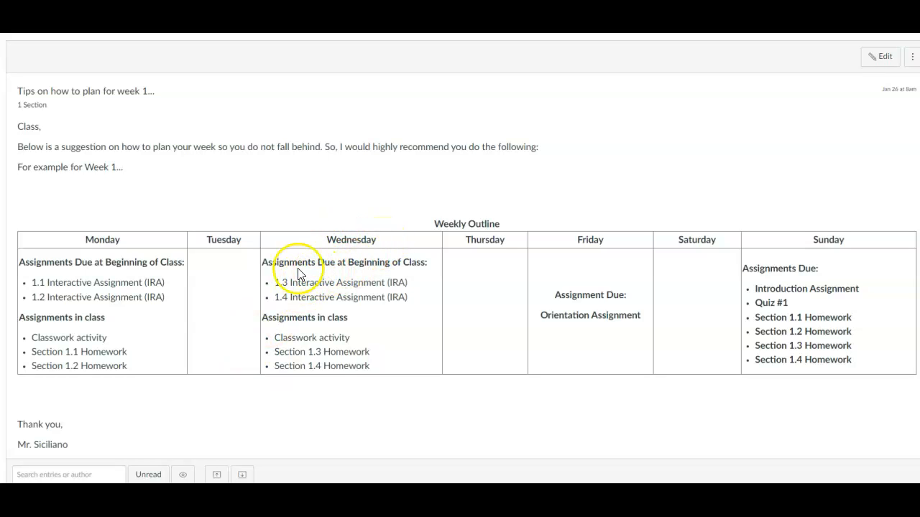
mouse_move(391, 273)
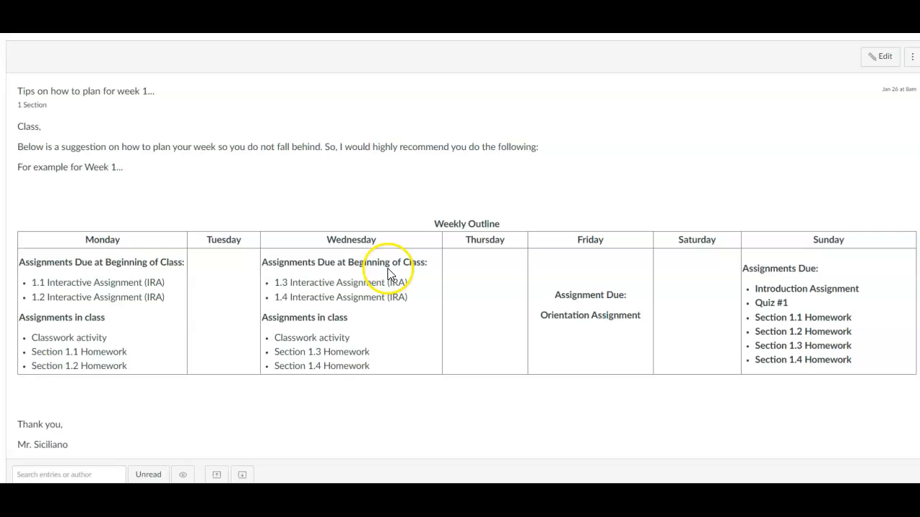
mouse_move(293, 286)
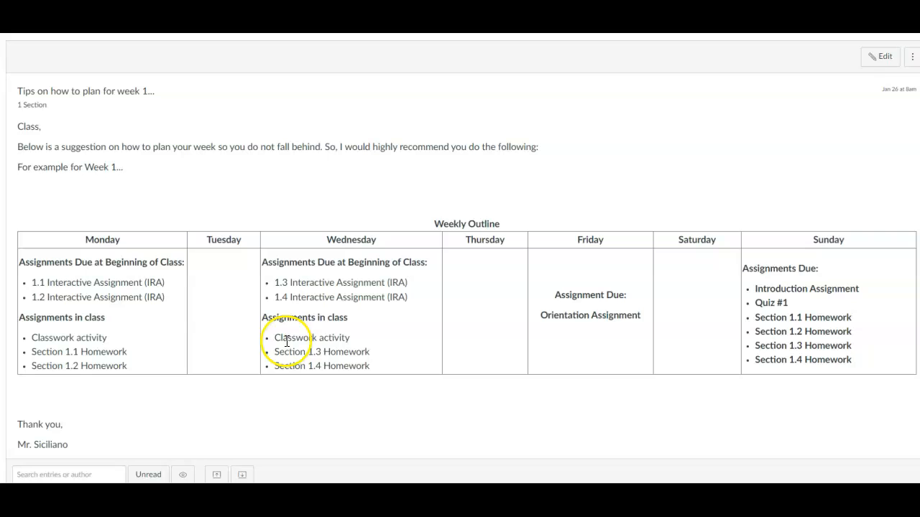
mouse_move(318, 366)
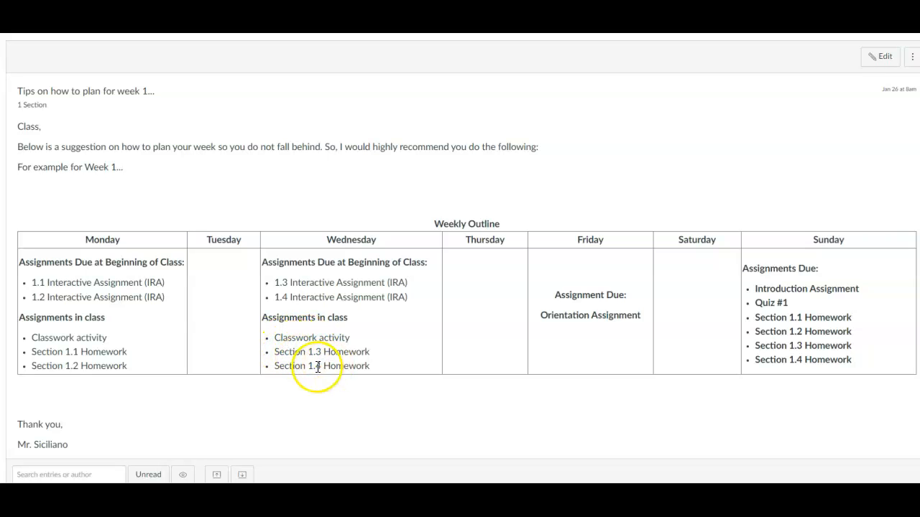
mouse_move(332, 365)
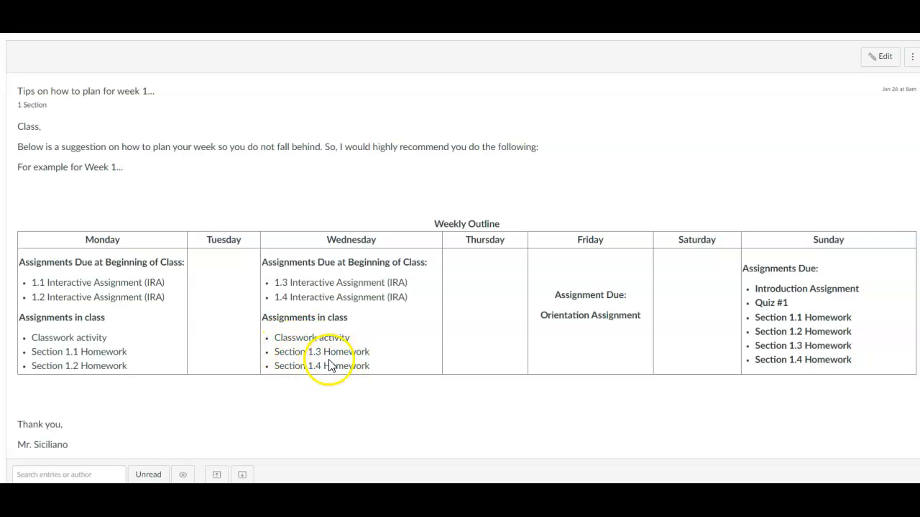
mouse_move(342, 380)
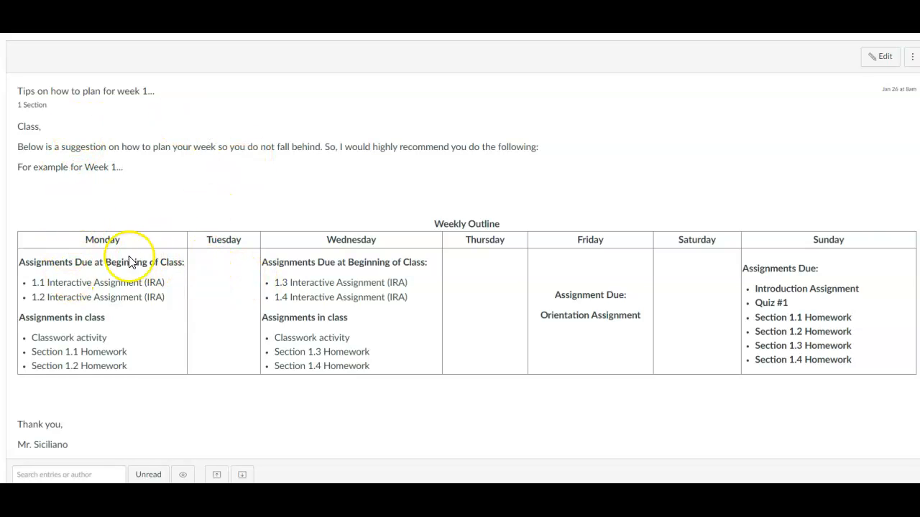
mouse_move(342, 252)
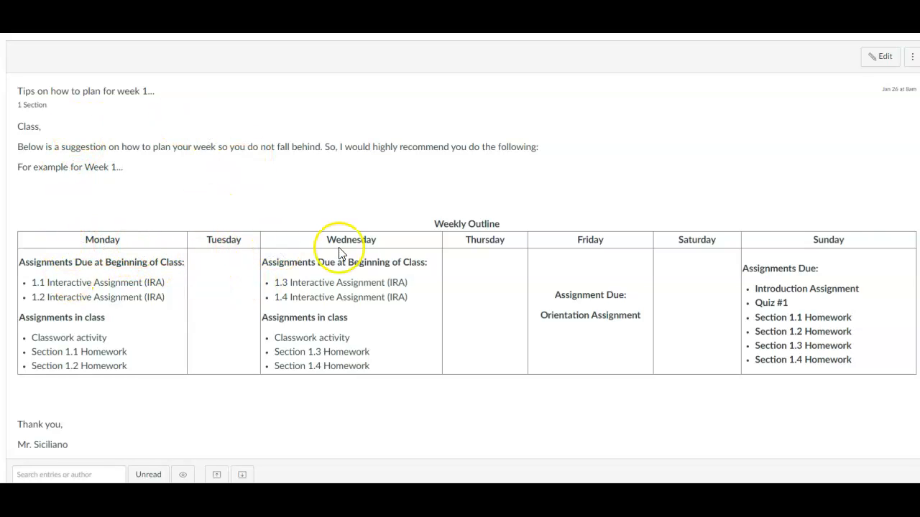
mouse_move(583, 253)
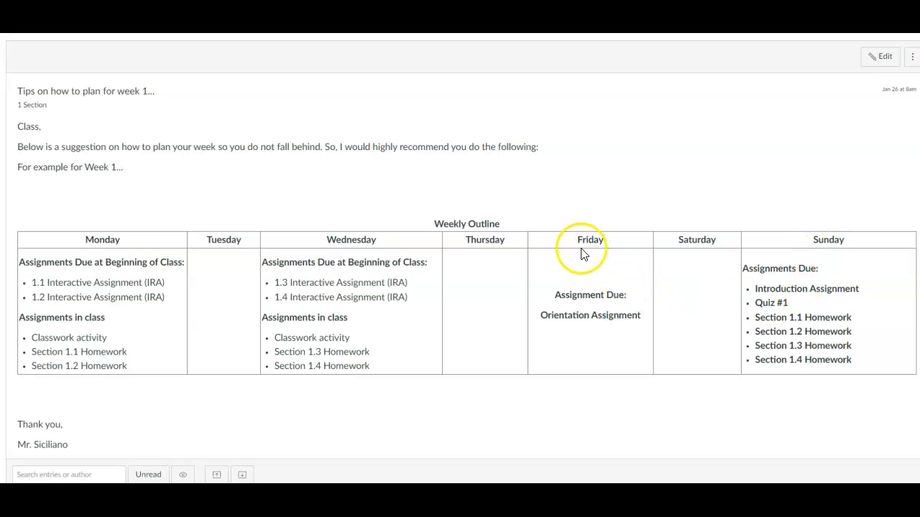
mouse_move(613, 302)
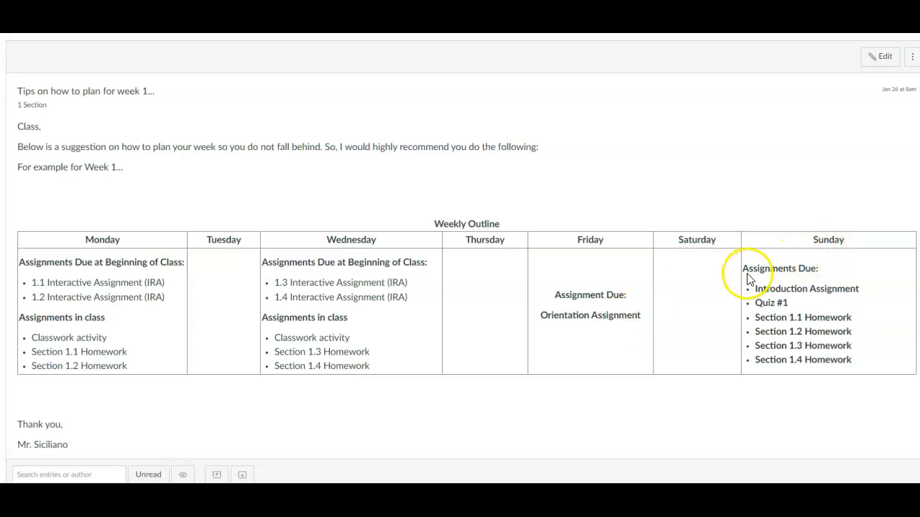
mouse_move(816, 282)
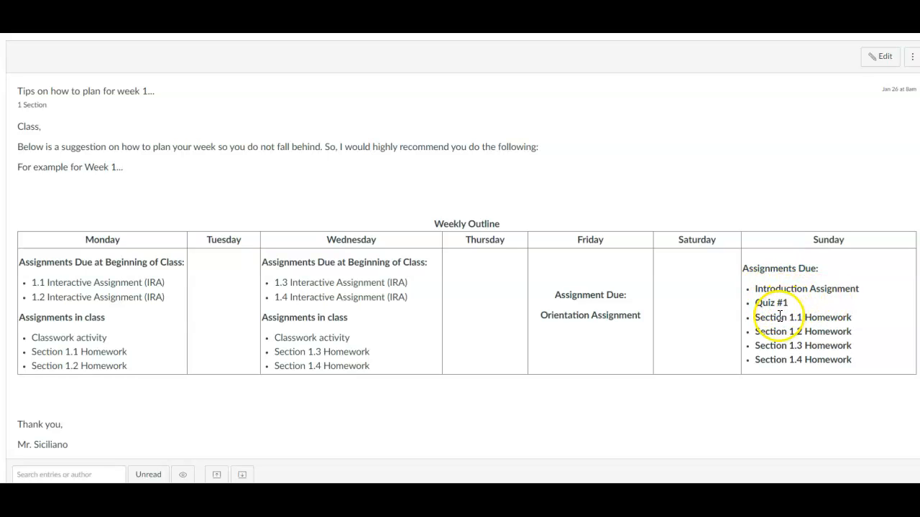
mouse_move(122, 342)
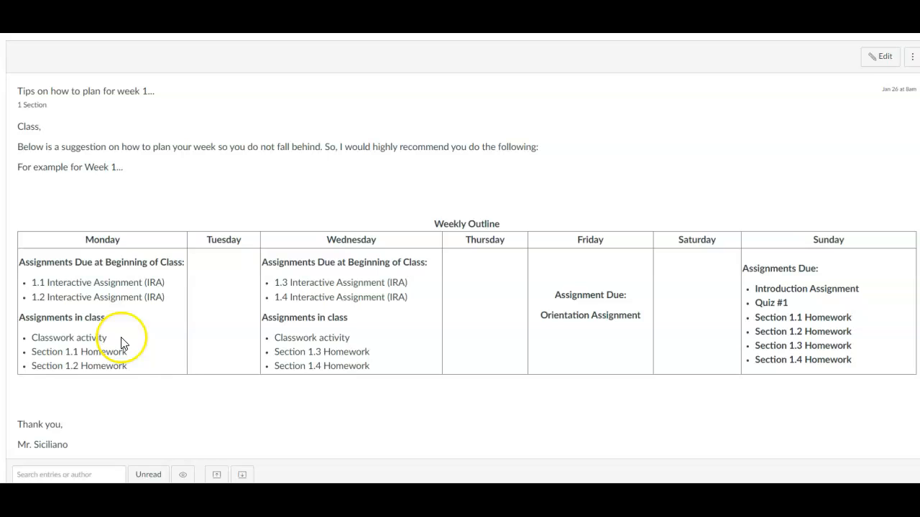
mouse_move(229, 345)
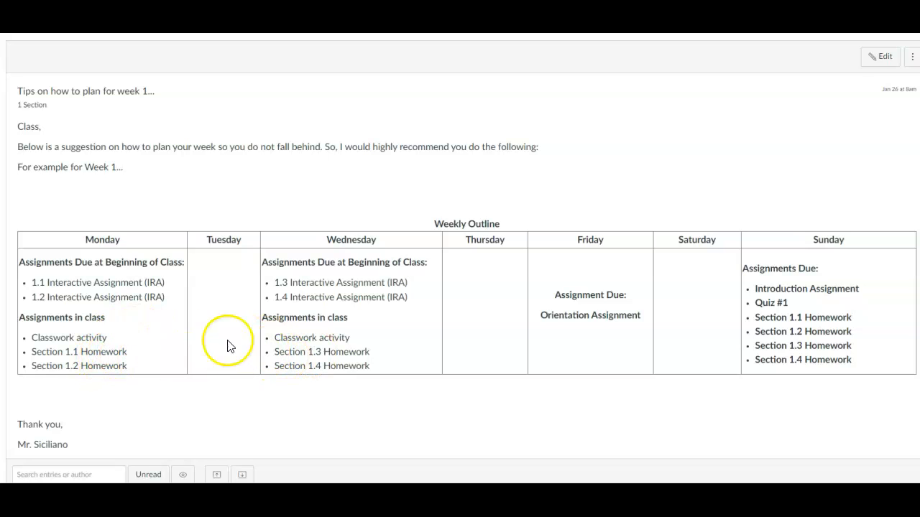
mouse_move(842, 333)
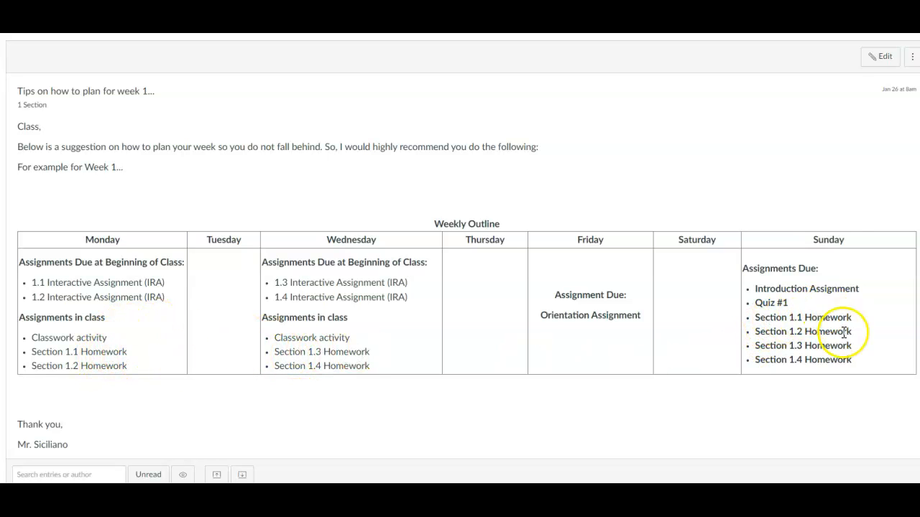
mouse_move(774, 312)
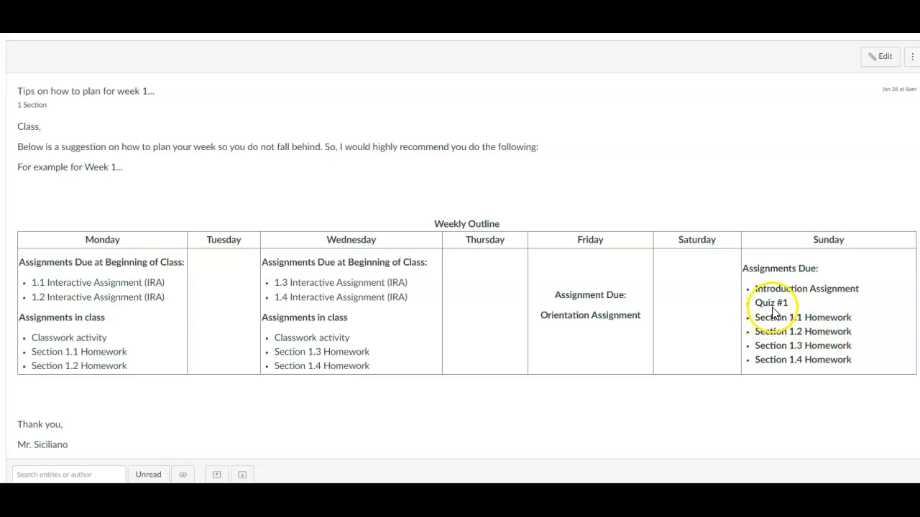
mouse_move(788, 317)
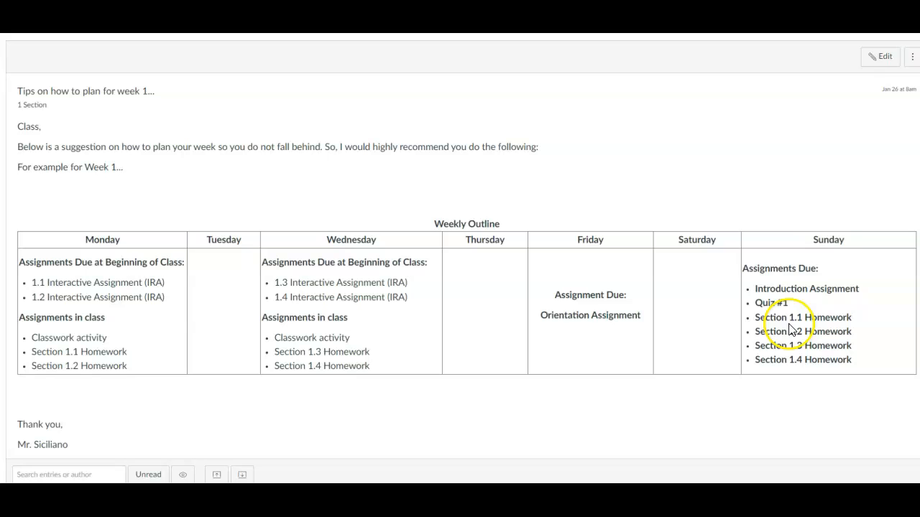
mouse_move(770, 328)
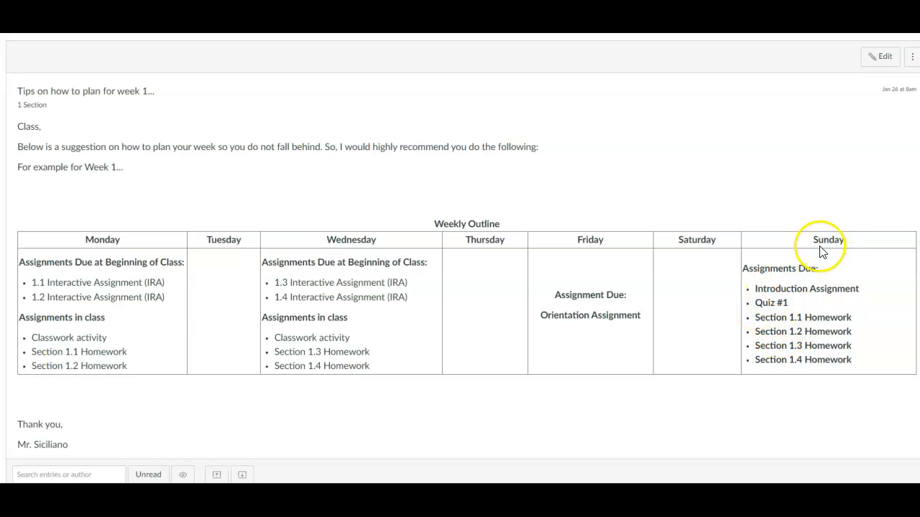
mouse_move(546, 285)
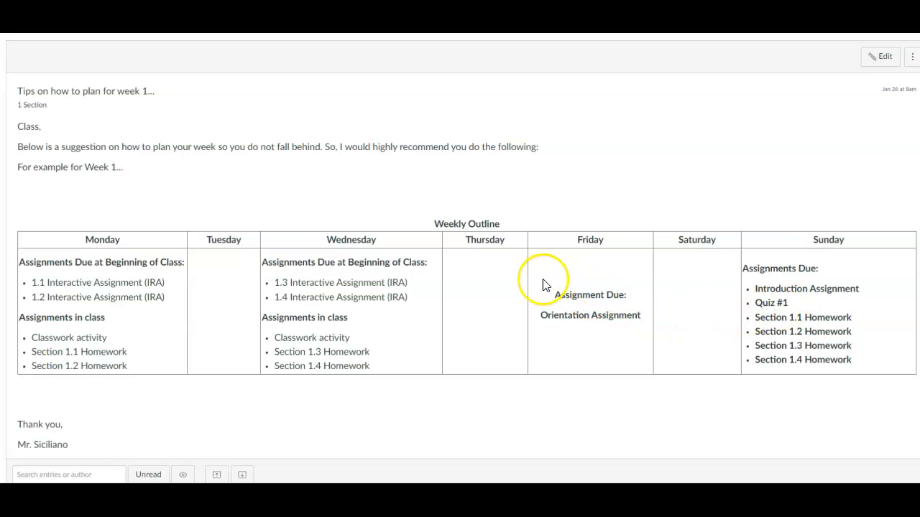
mouse_move(825, 313)
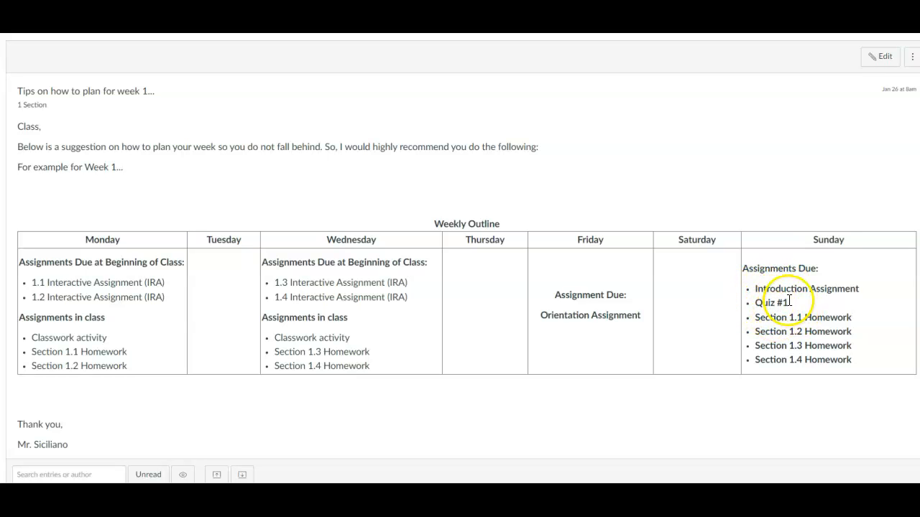
mouse_move(797, 332)
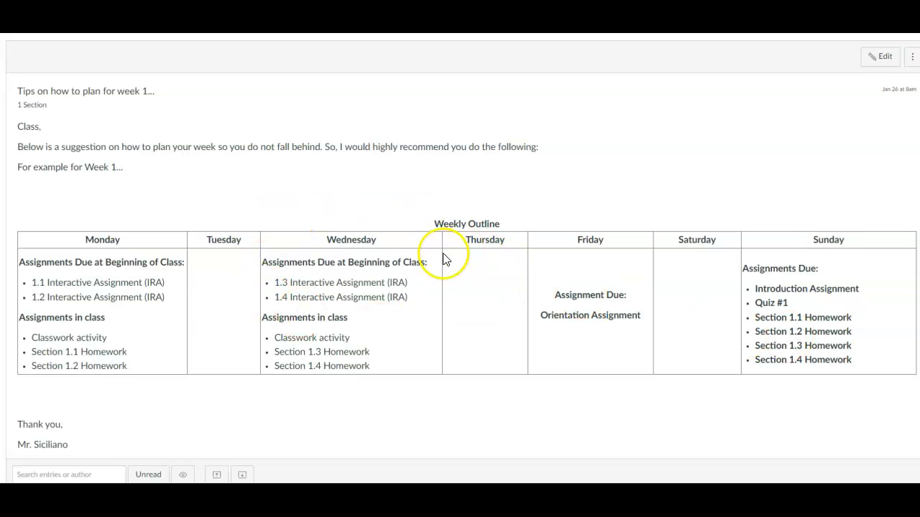
mouse_move(296, 187)
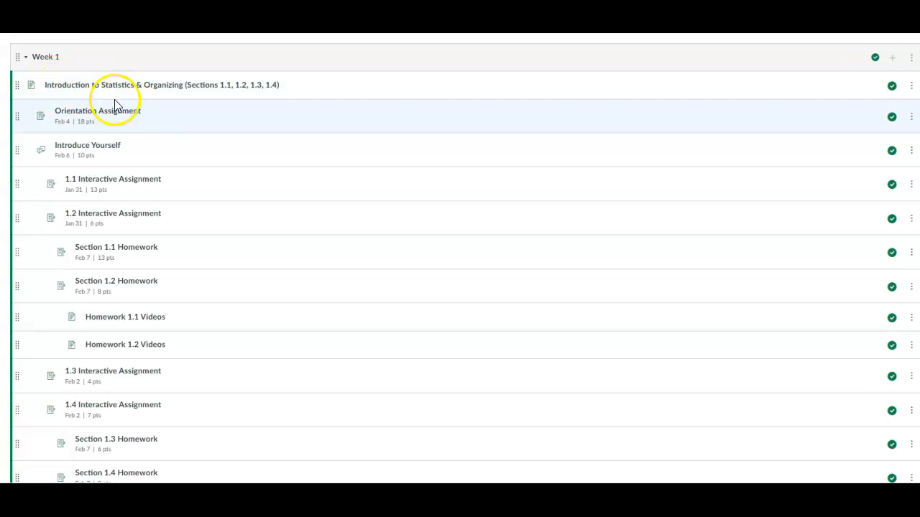
mouse_move(138, 158)
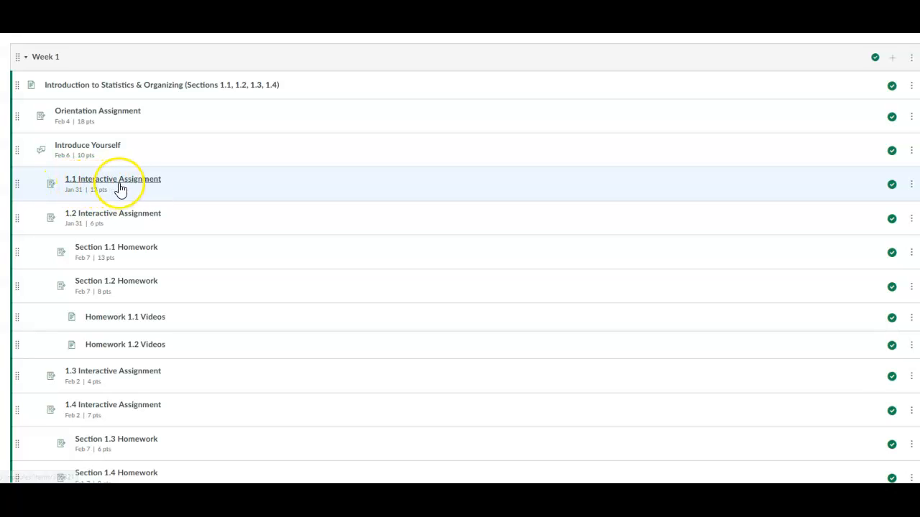
mouse_move(86, 188)
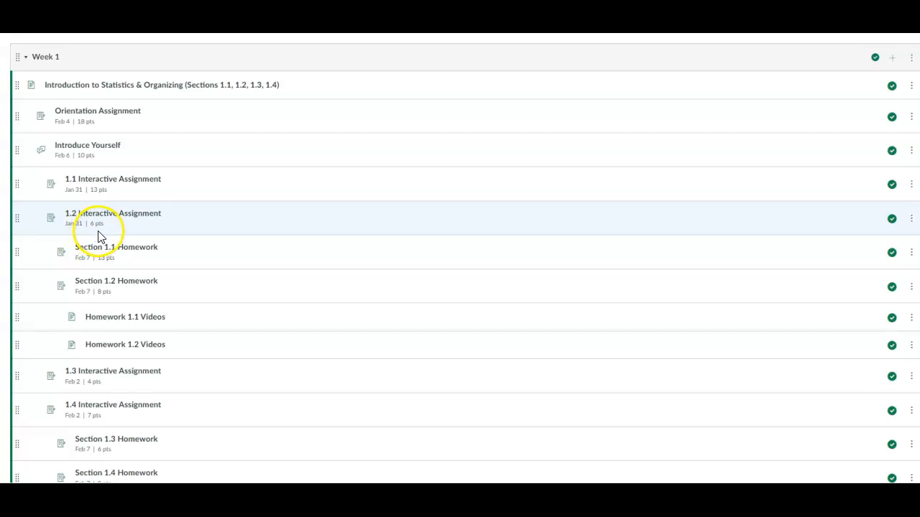
mouse_move(108, 184)
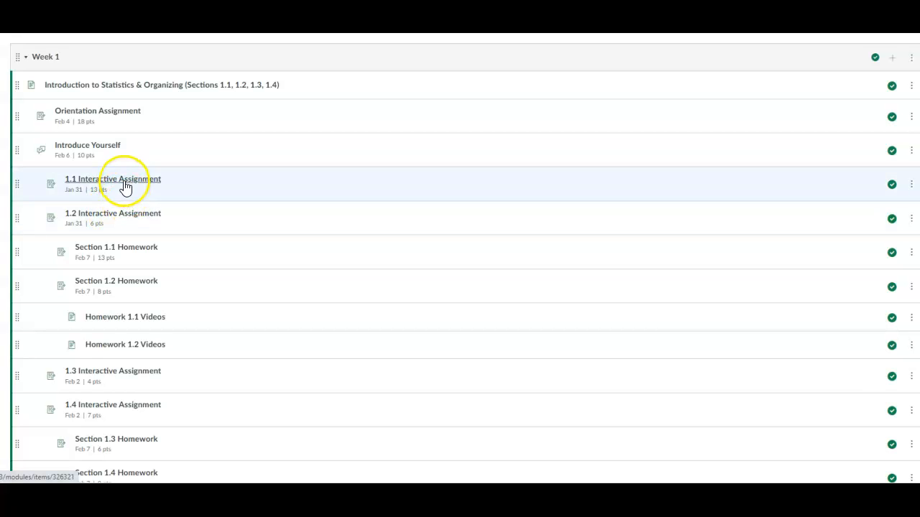
mouse_move(132, 230)
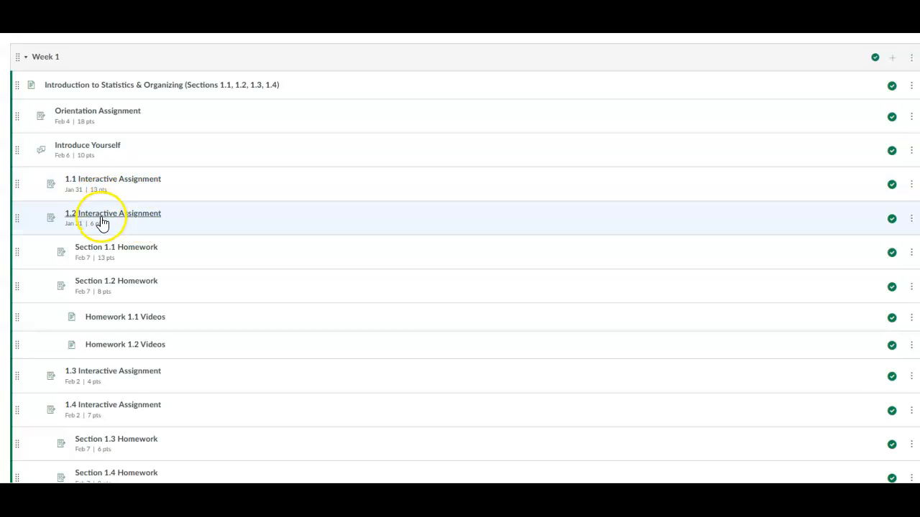
mouse_move(102, 219)
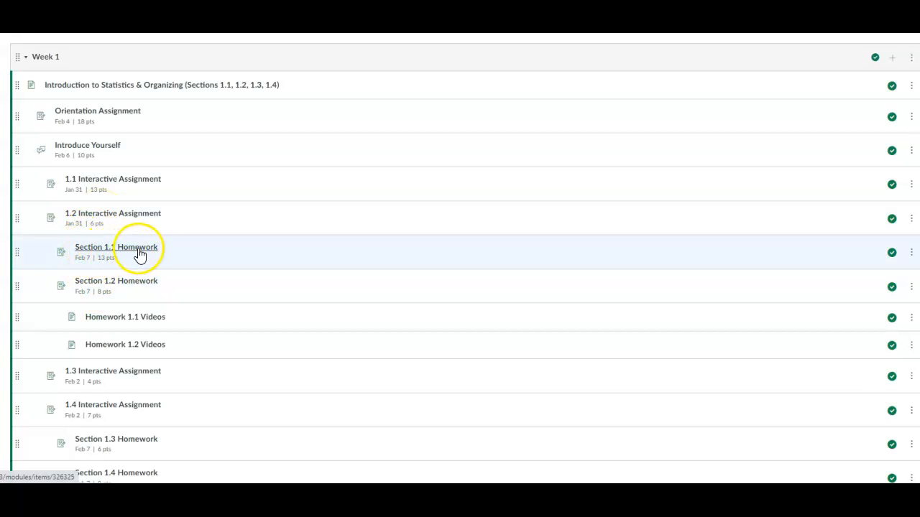
mouse_move(112, 284)
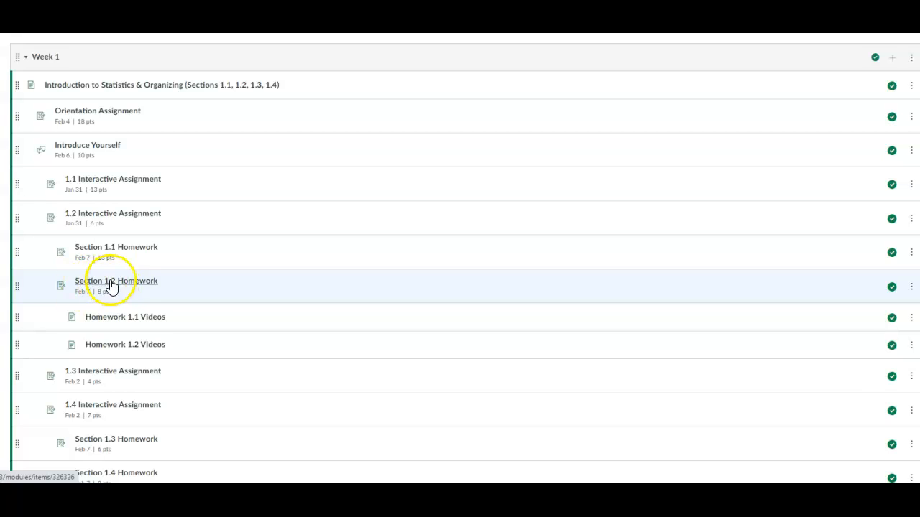
mouse_move(135, 286)
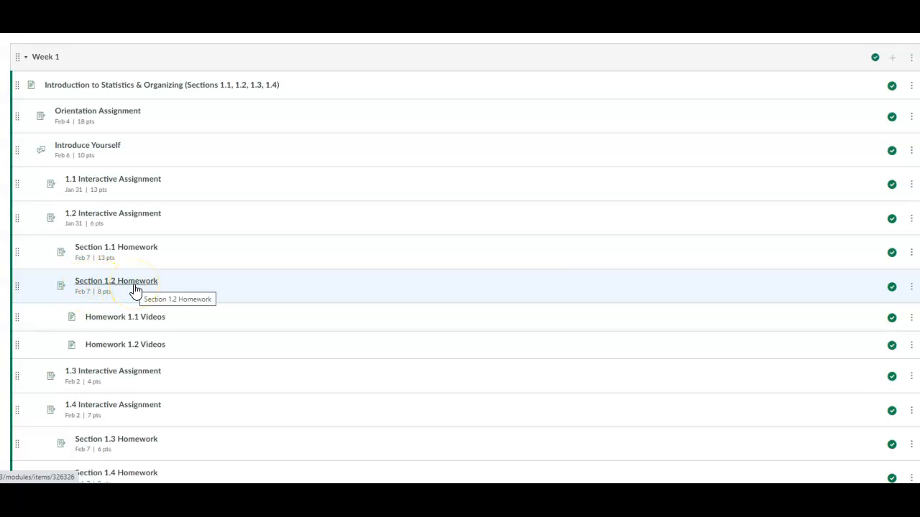
mouse_move(115, 327)
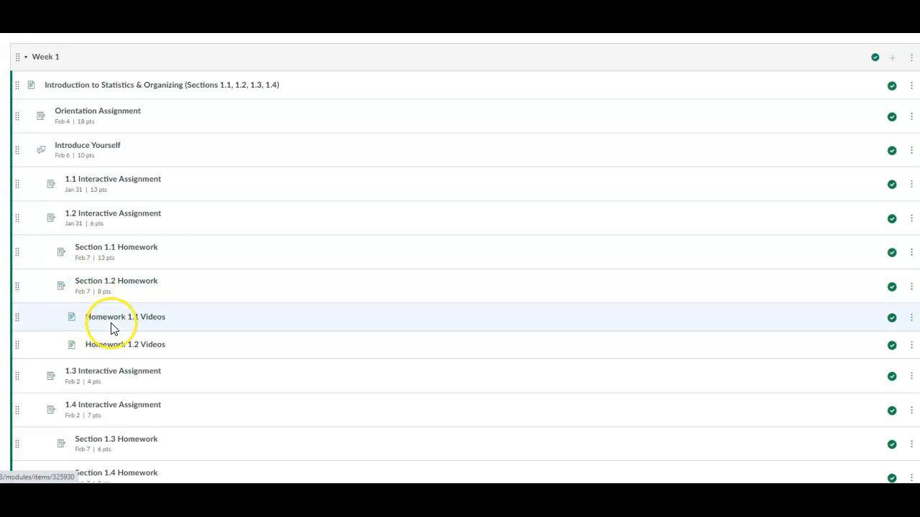
mouse_move(137, 350)
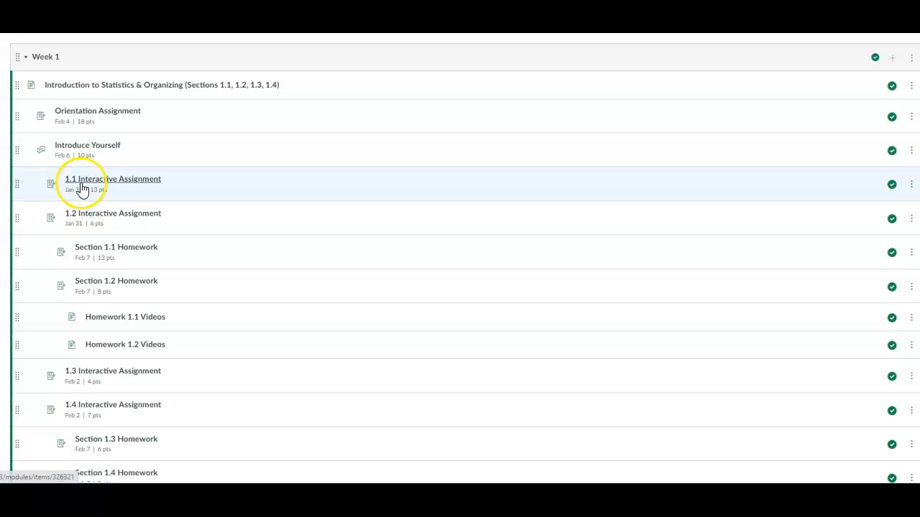
mouse_move(118, 323)
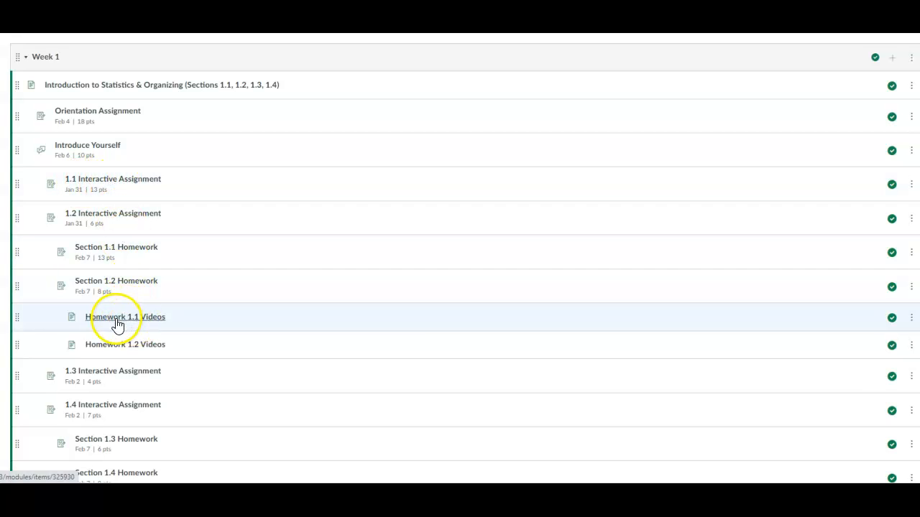
mouse_move(121, 322)
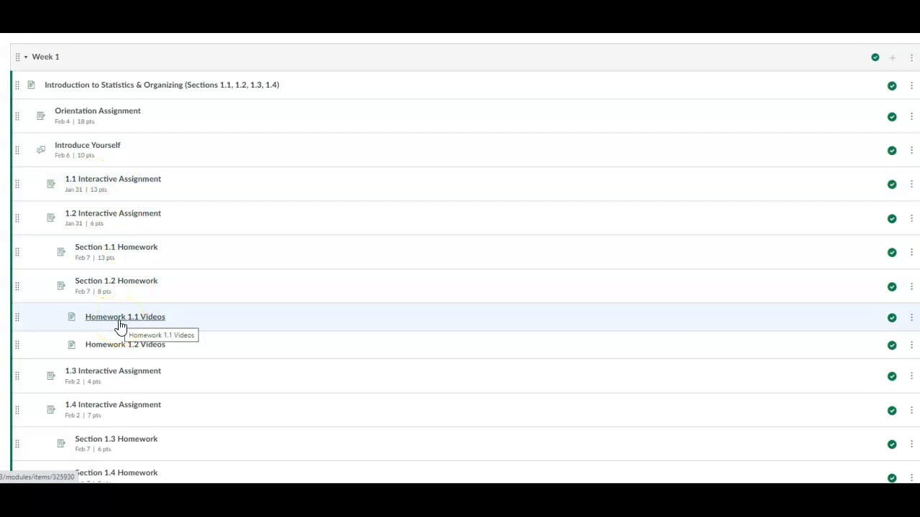
left_click(120, 322)
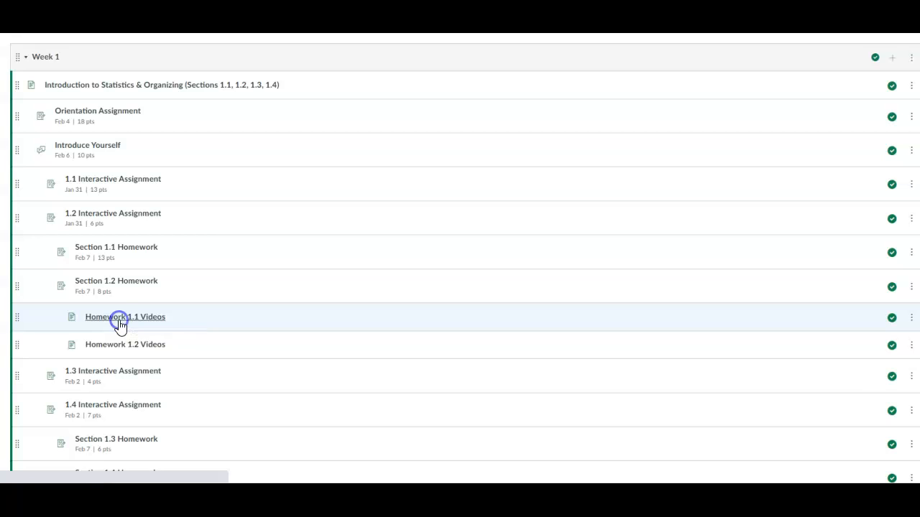
left_click(124, 318)
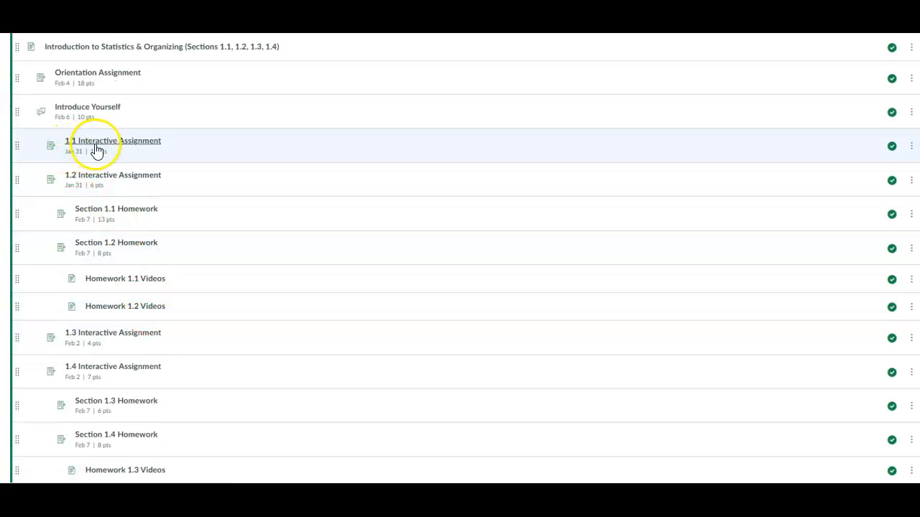
mouse_move(106, 183)
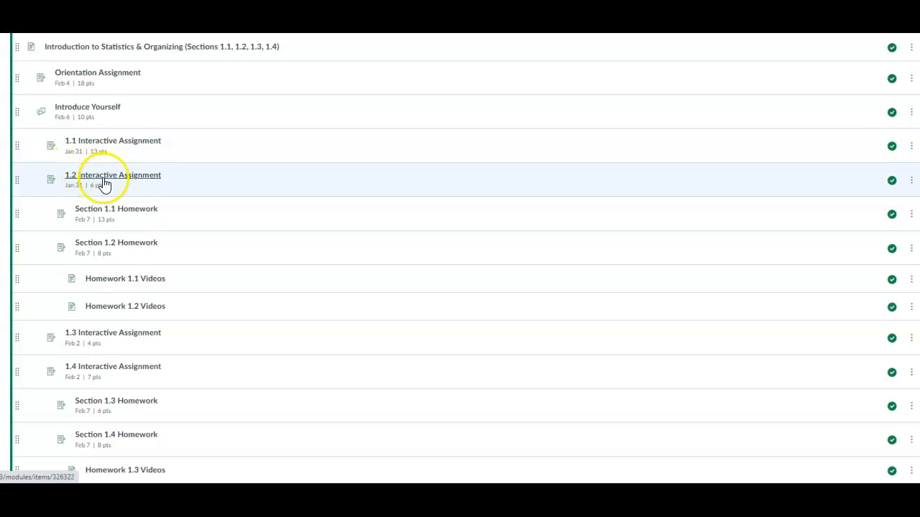
mouse_move(137, 179)
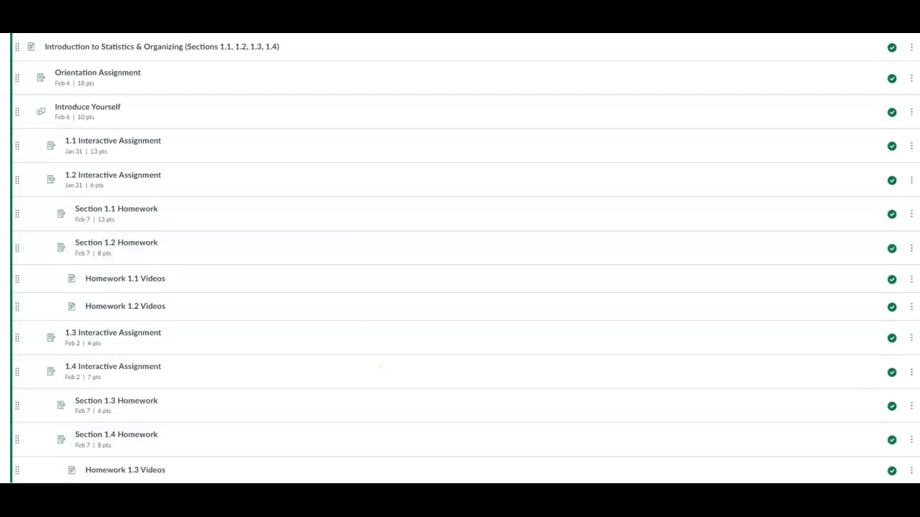
Scroll the Week 1 module down past Homework 1.3/1.4 videos to Quiz 1 and the Week 2 heading
scroll("down", 3)
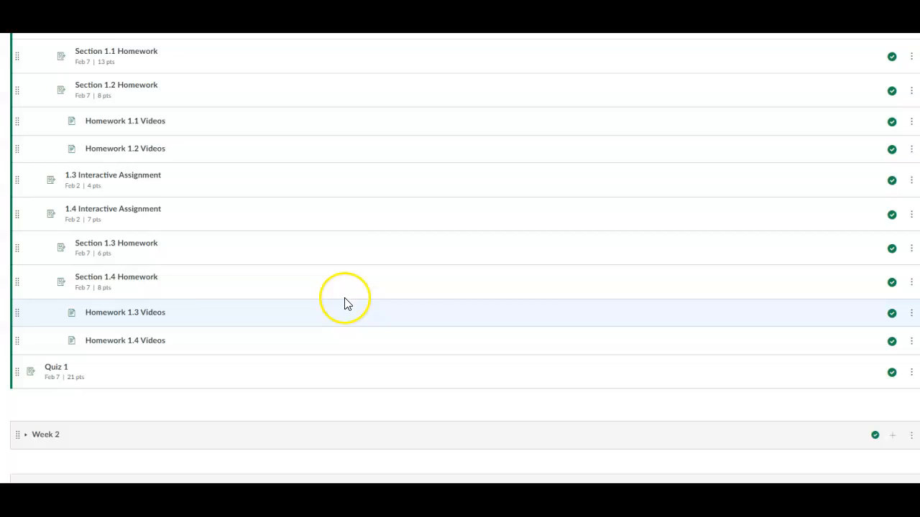
mouse_move(112, 192)
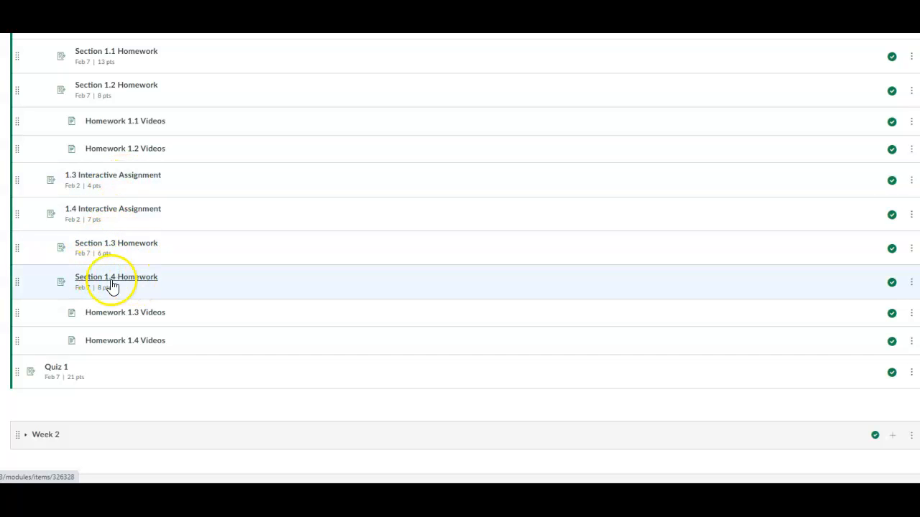
mouse_move(132, 288)
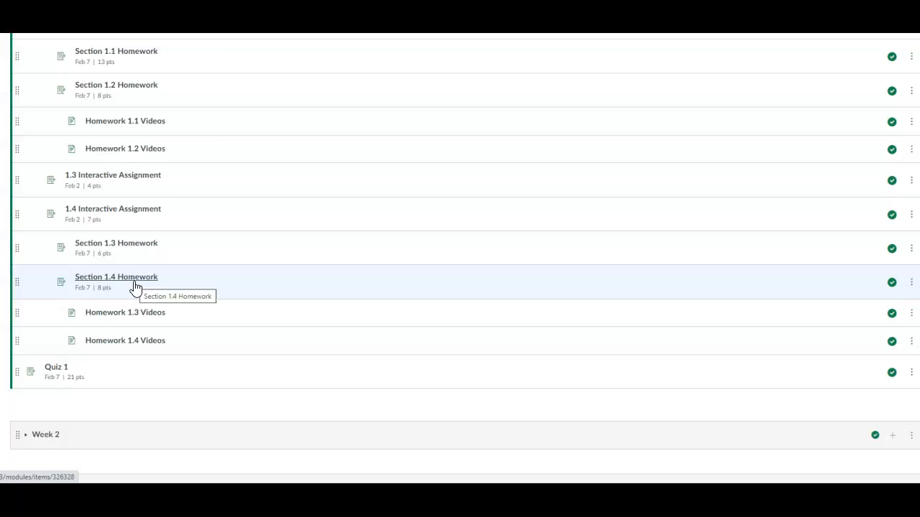
mouse_move(165, 302)
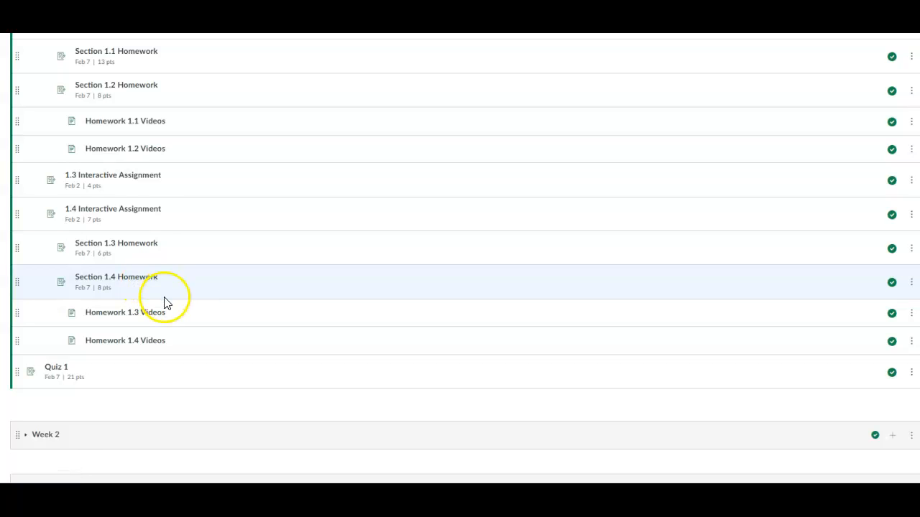
mouse_move(151, 293)
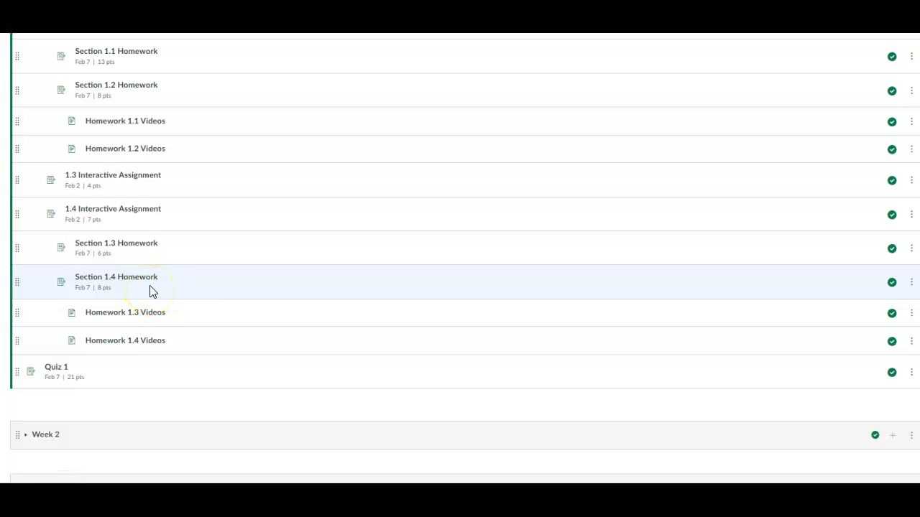
mouse_move(116, 278)
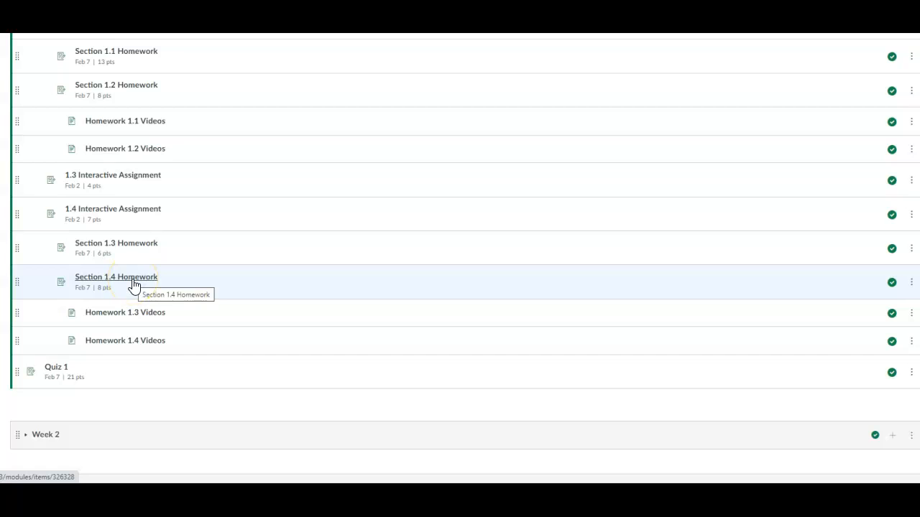
mouse_move(147, 359)
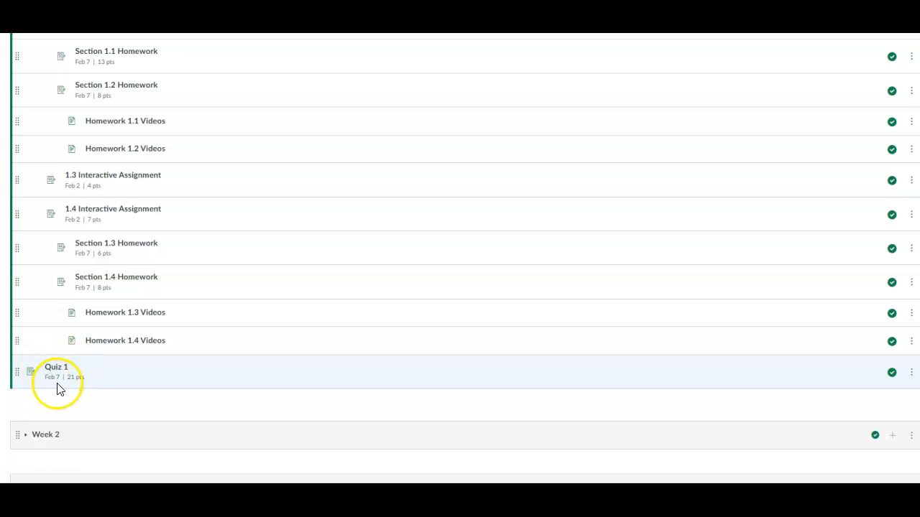
mouse_move(69, 391)
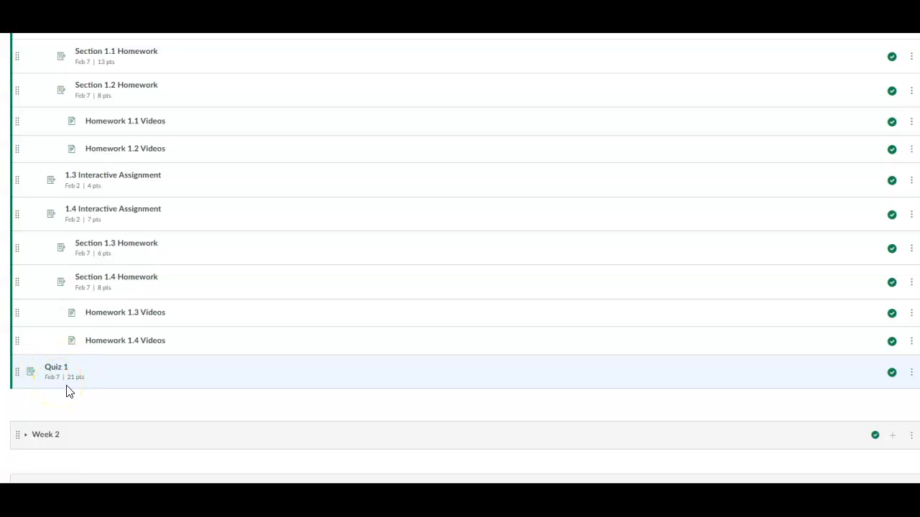